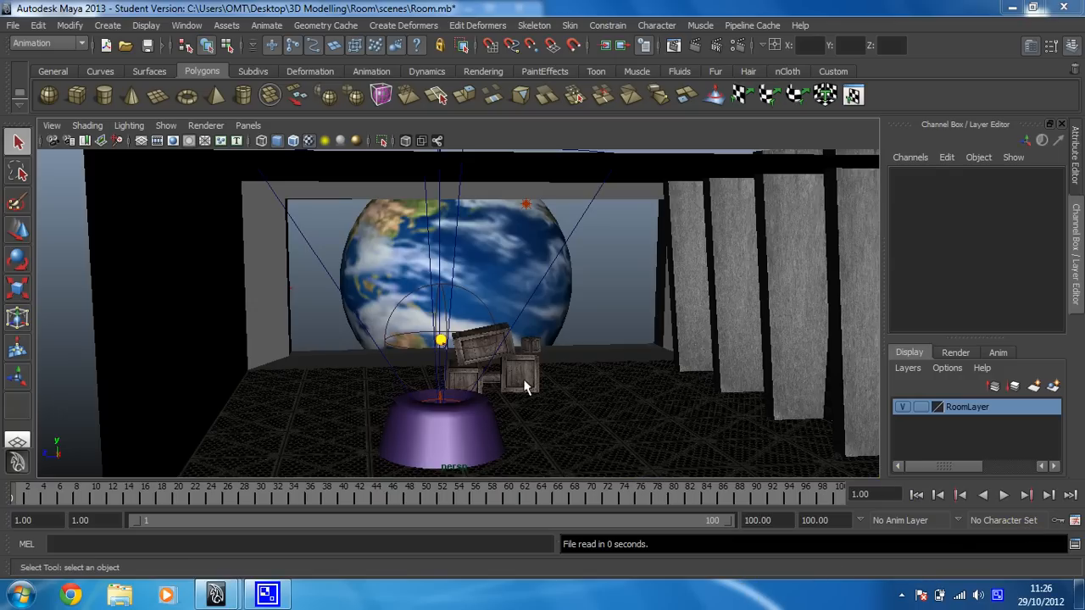
mouse_move(512, 376)
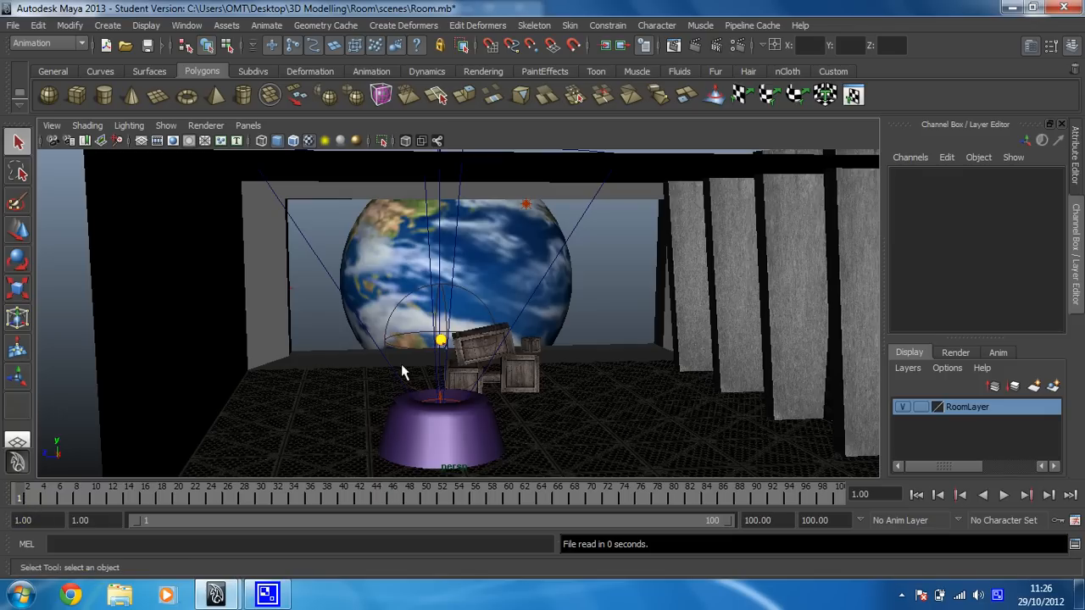
mouse_move(584, 316)
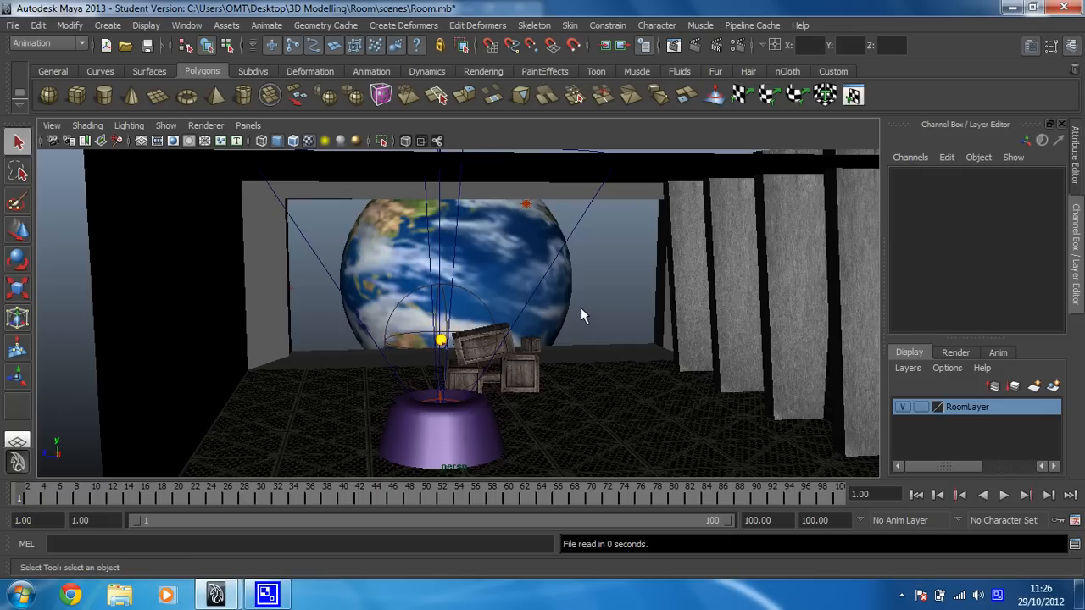
mouse_move(472, 265)
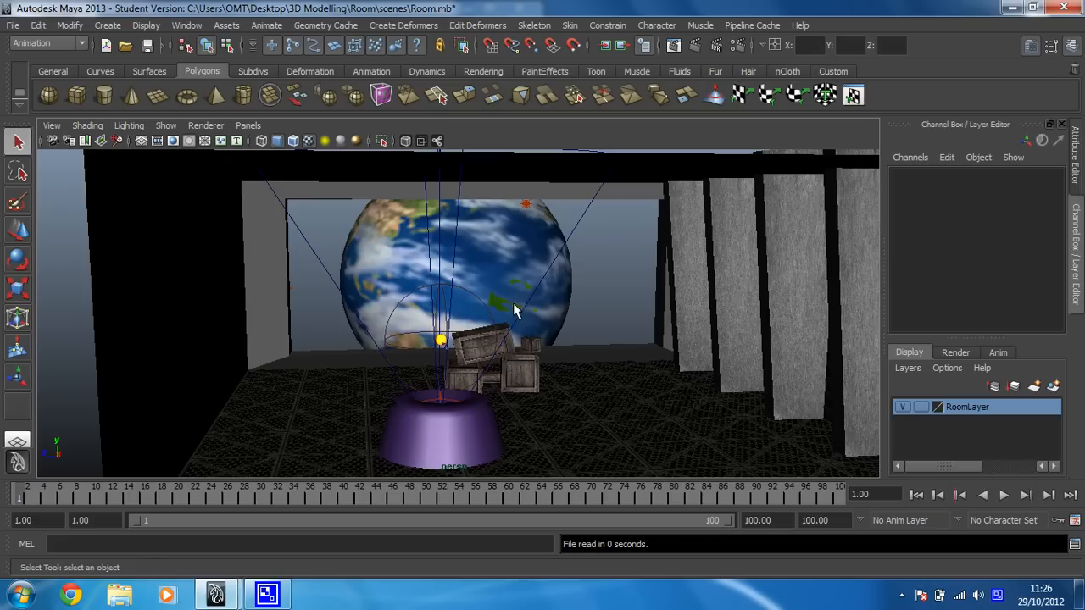
mouse_move(180, 168)
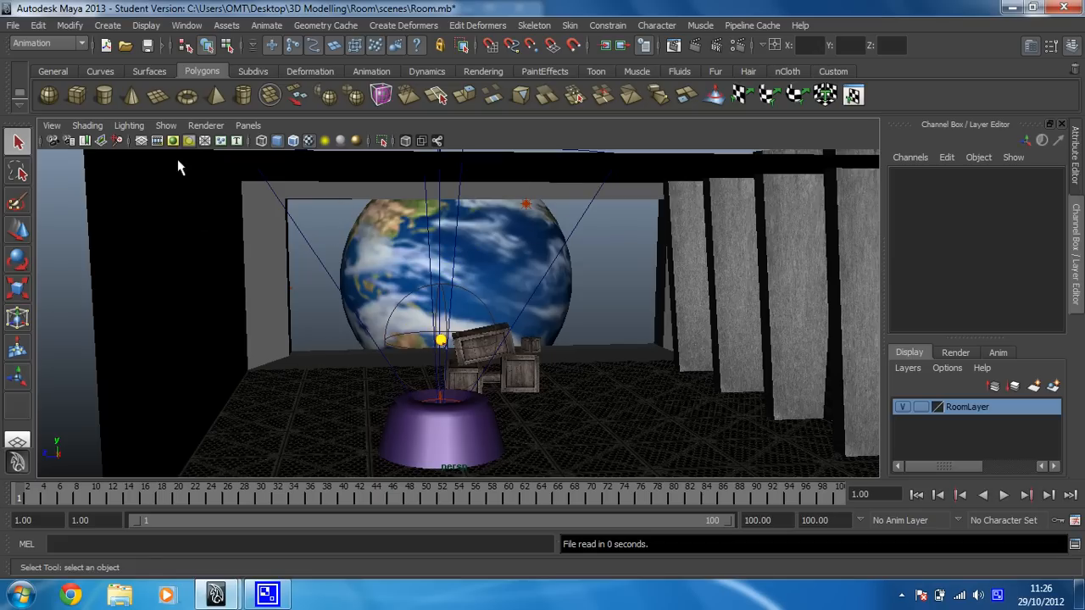
Uncheck Lights in the viewport Show menu so light guides no longer display
click(167, 125)
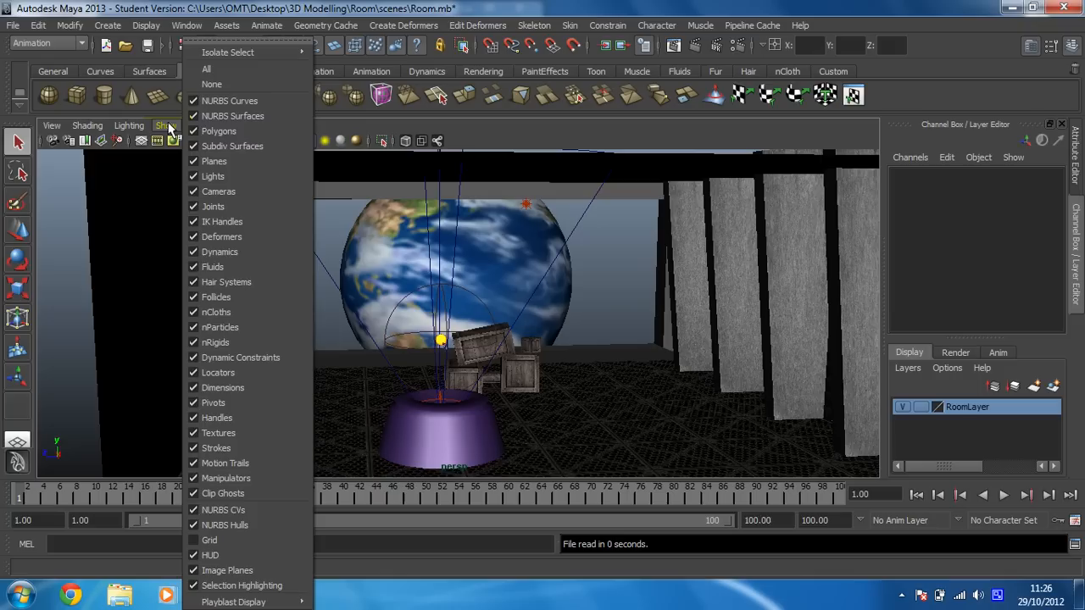
mouse_move(234, 176)
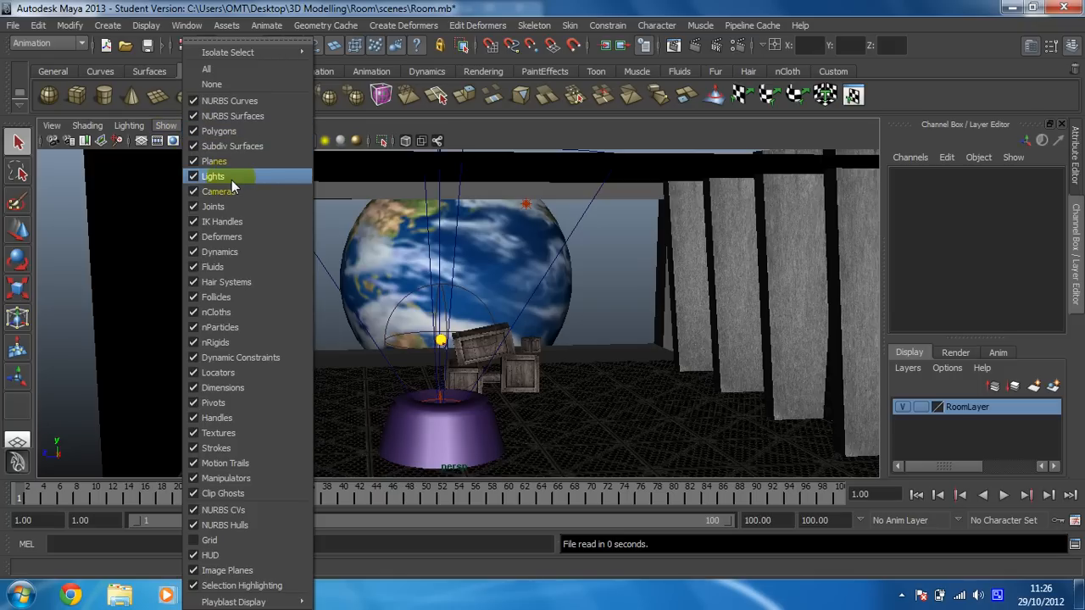
click(213, 177)
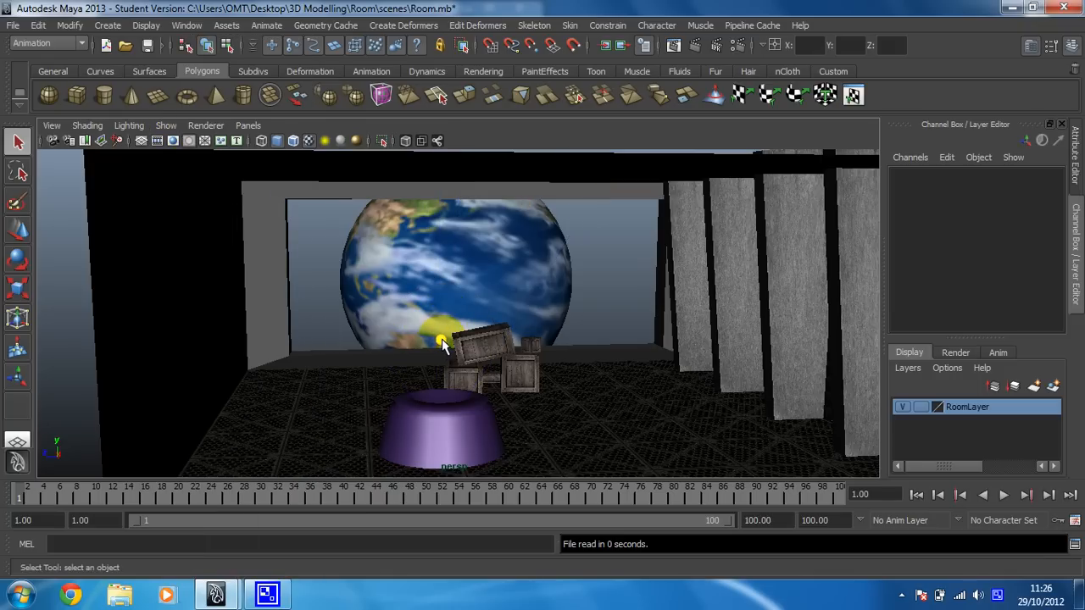
Select the Sun sphere and tumble the camera in close to frame it against the back wall
click(441, 343)
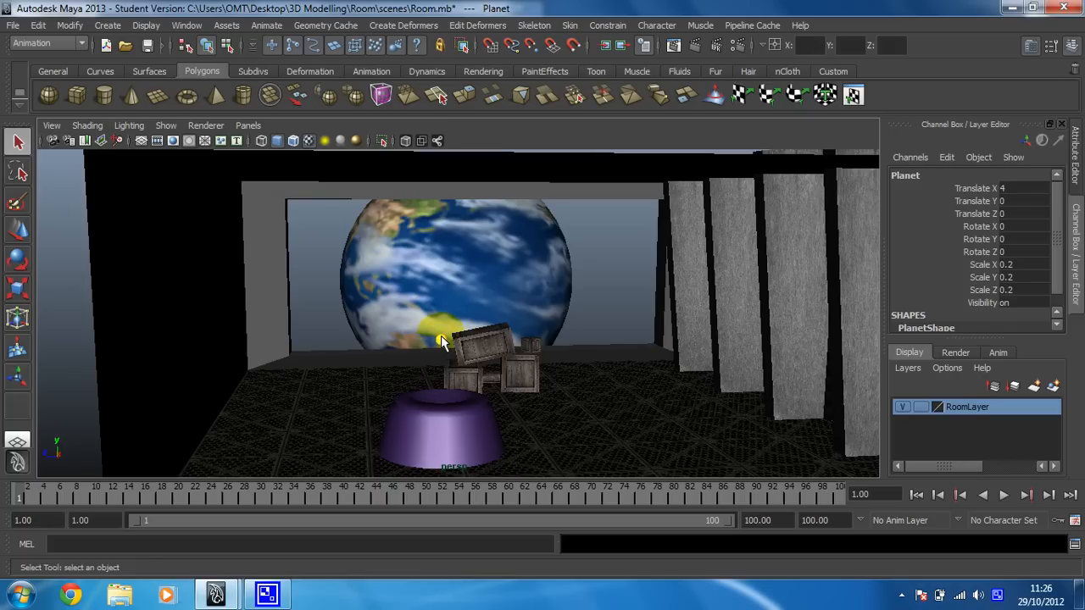
click(441, 343)
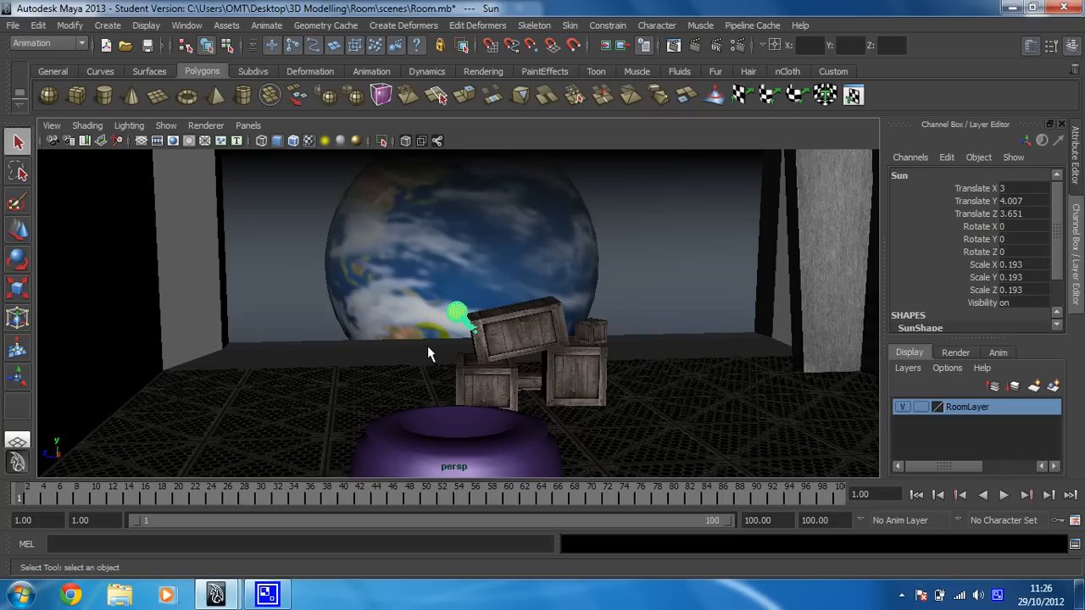
drag(427, 351, 551, 320)
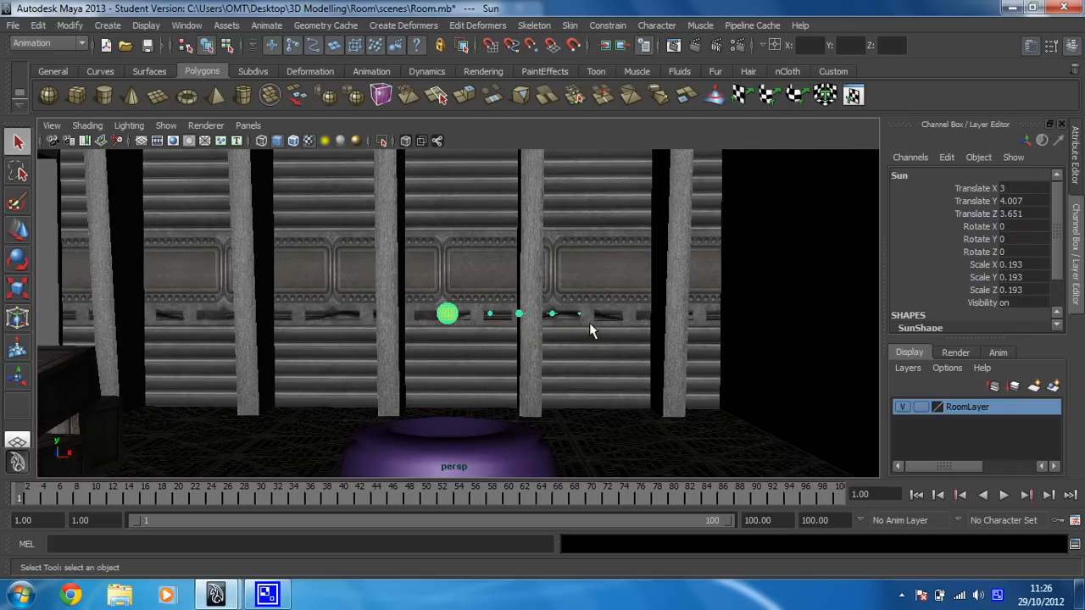
drag(593, 331, 563, 337)
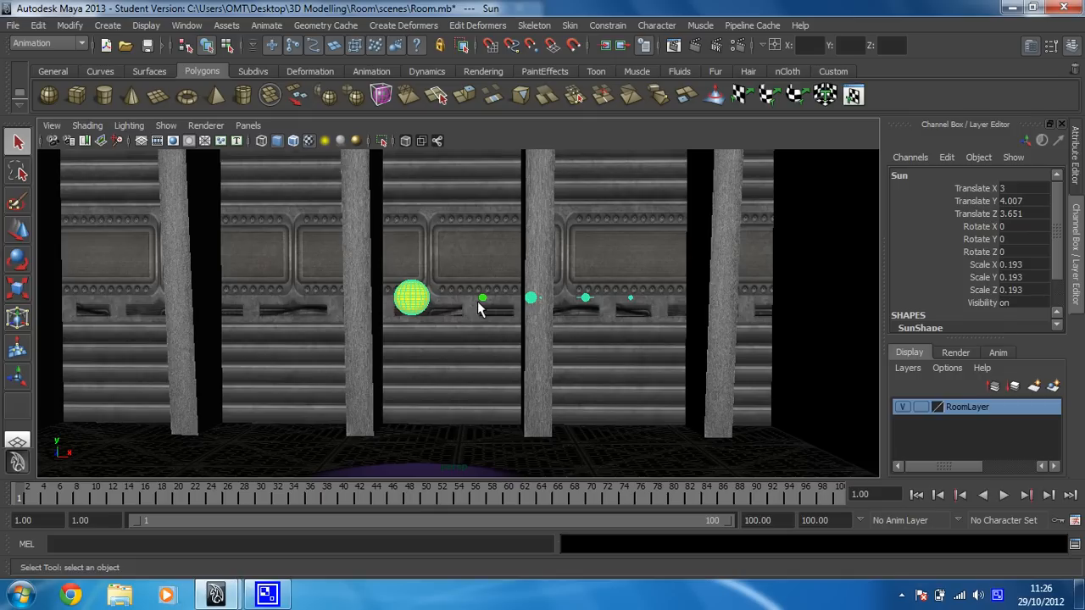
mouse_move(590, 366)
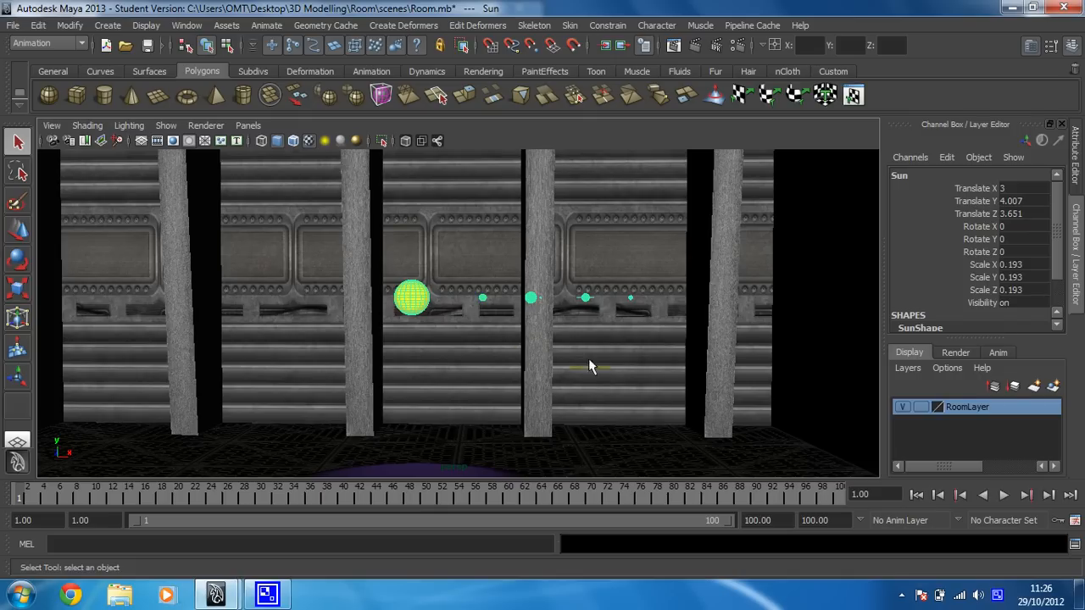
mouse_move(352, 349)
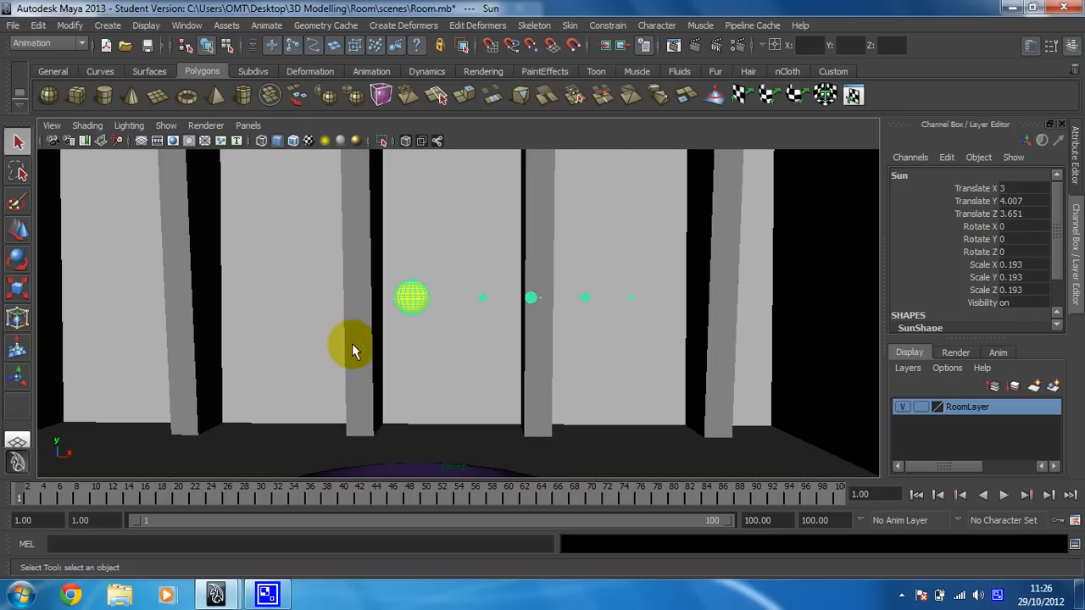
mouse_move(359, 308)
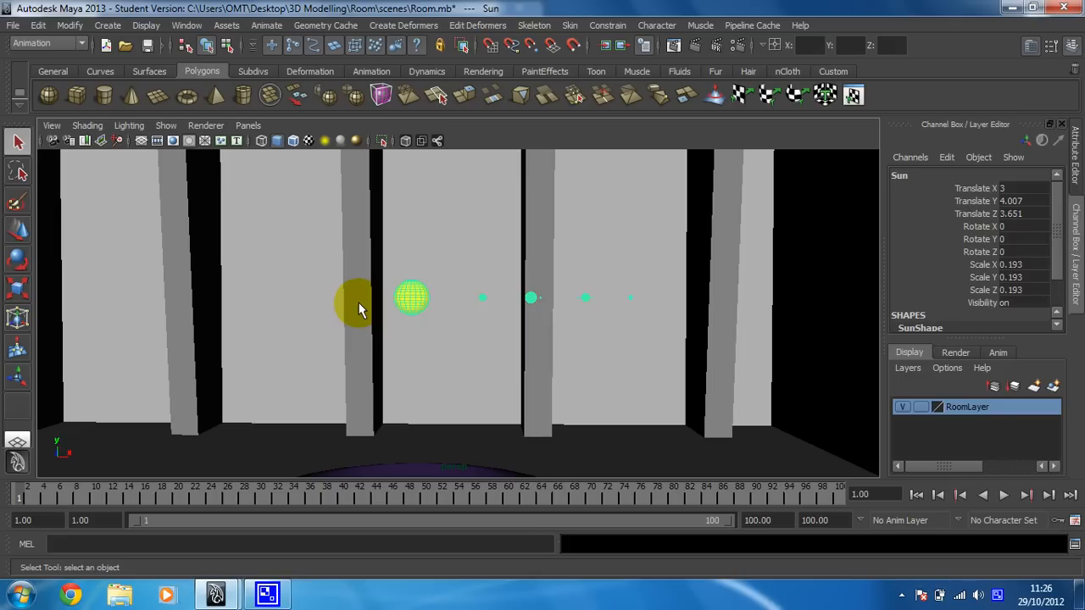
drag(356, 305, 450, 343)
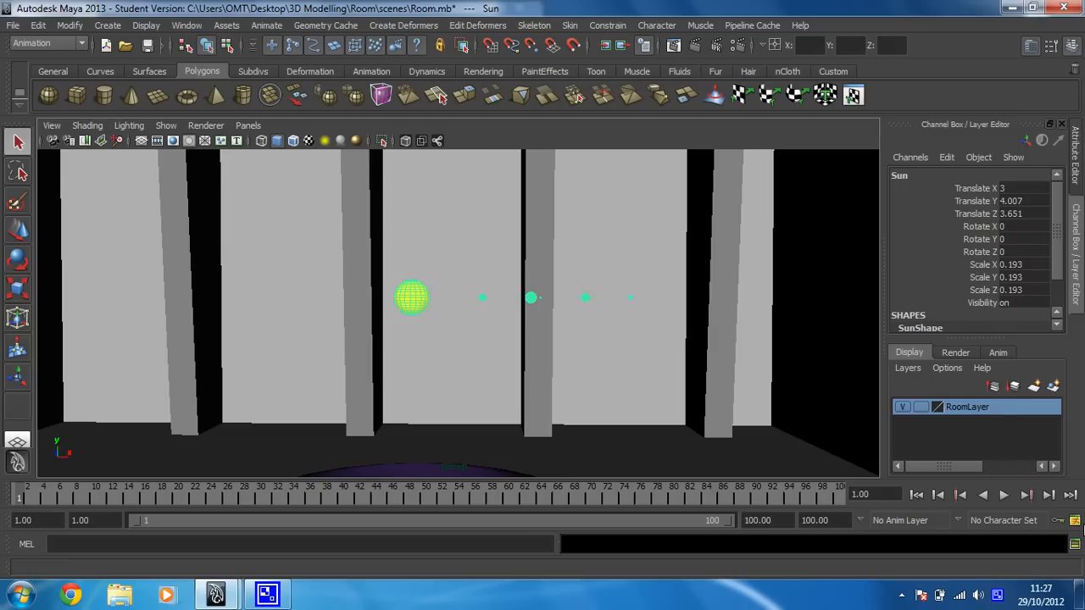
mouse_move(1075, 520)
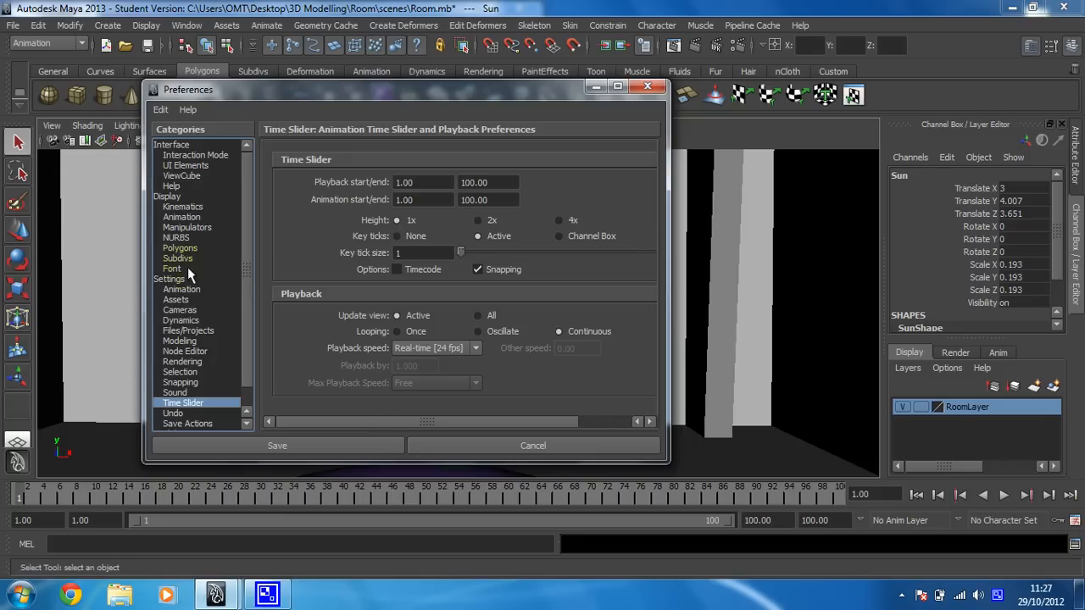
Set the default in and out tangents to Linear in Animation preferences and save
click(182, 289)
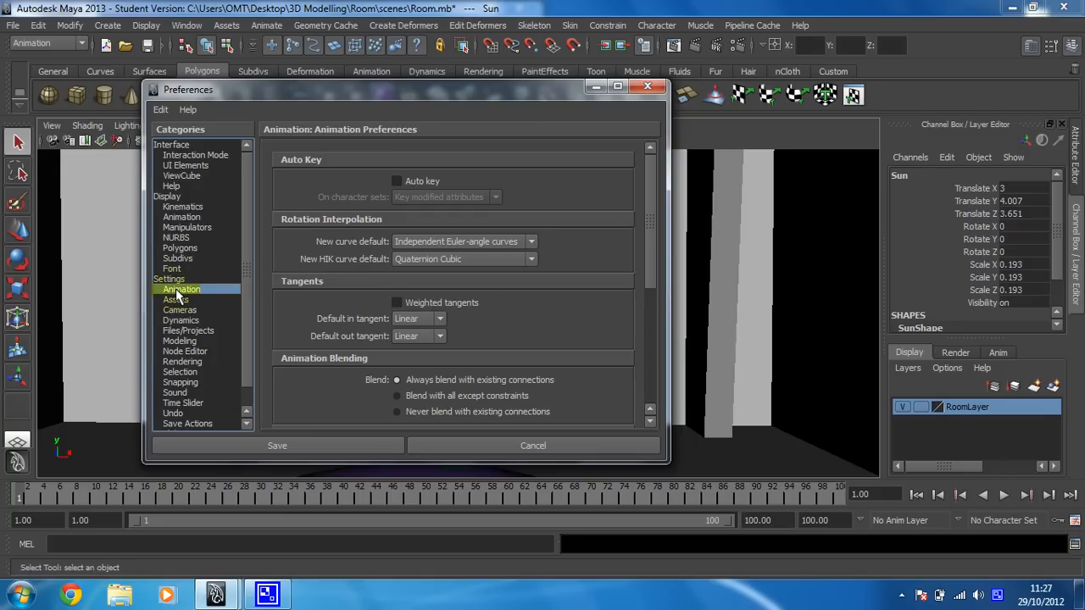
click(439, 318)
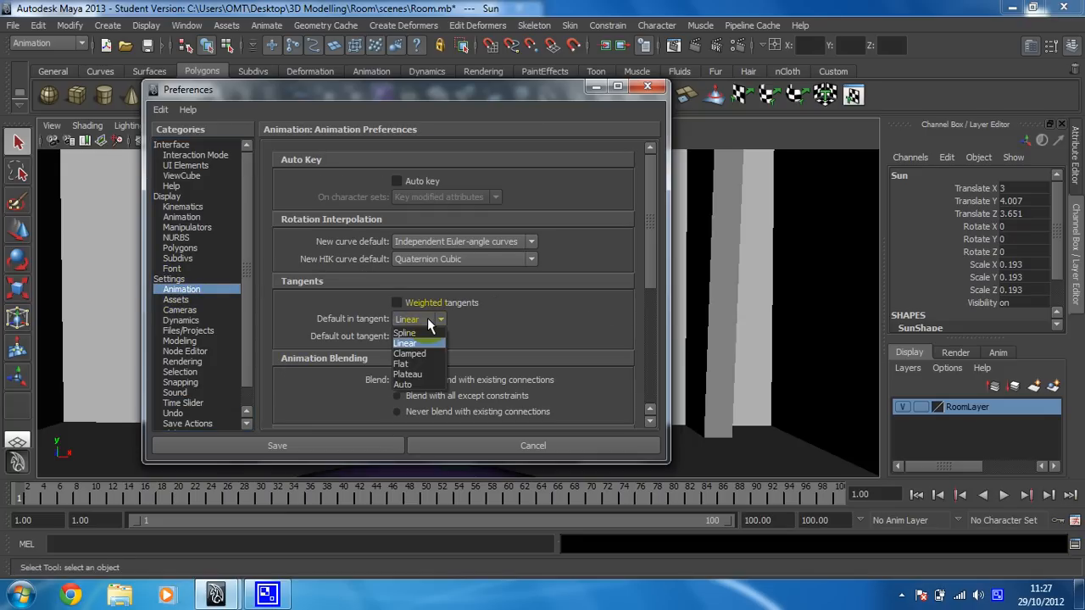
mouse_move(421, 384)
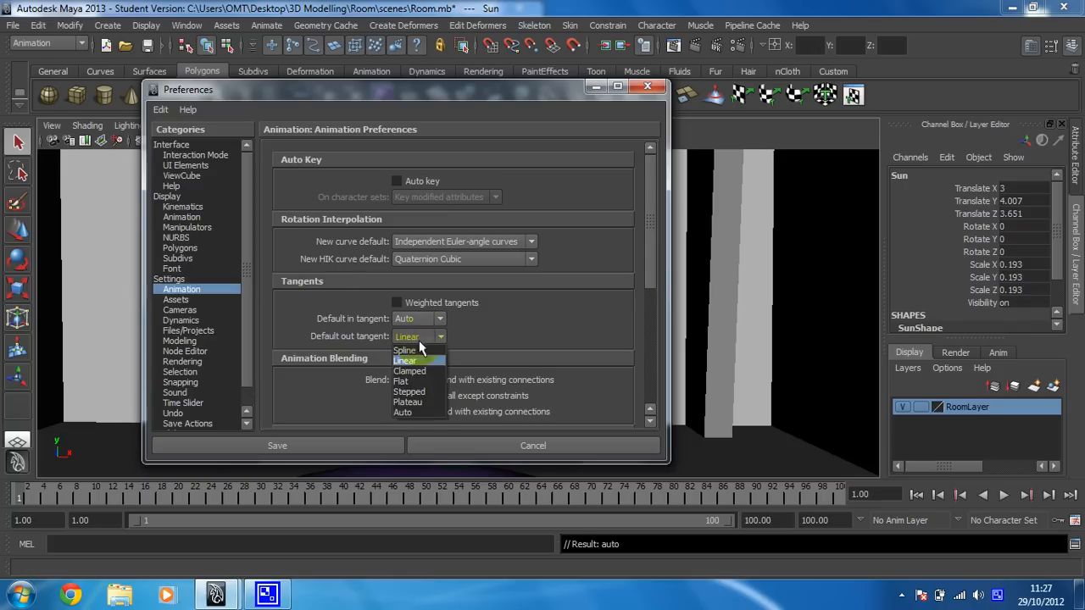
click(403, 412)
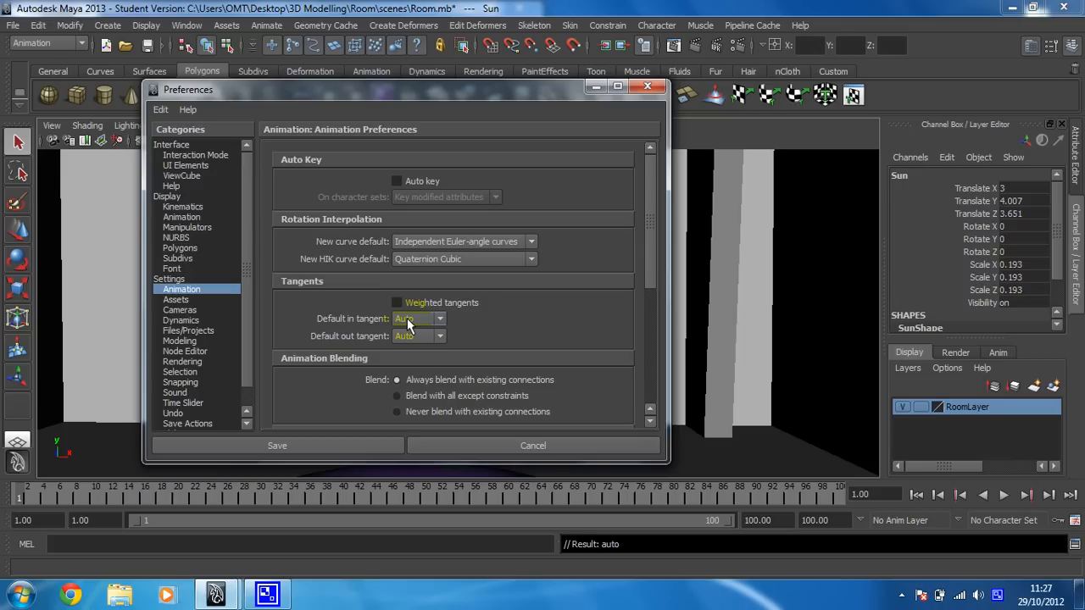
click(439, 336)
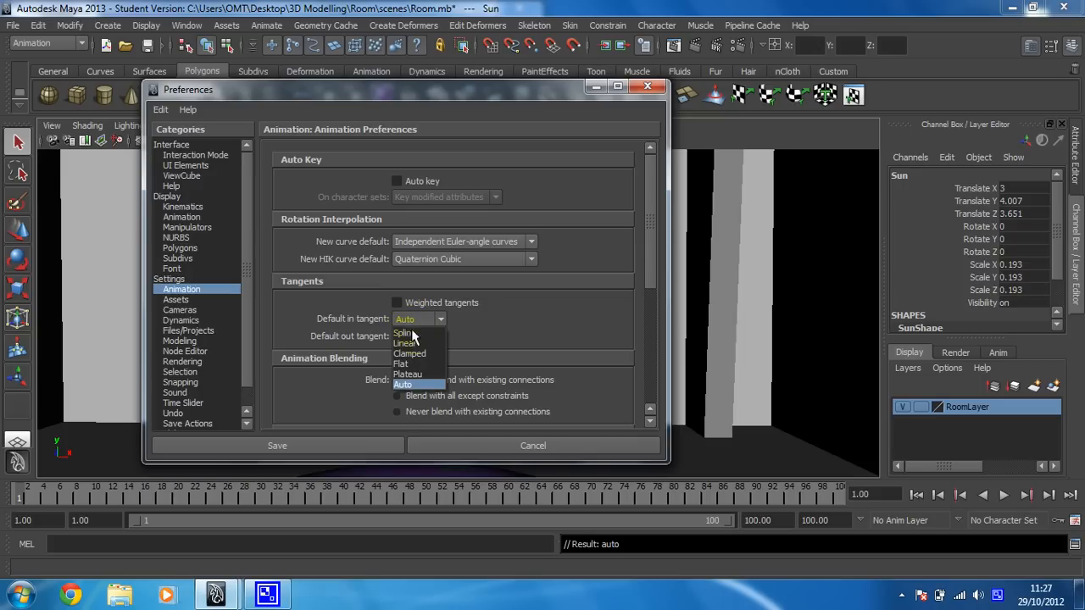
click(403, 342)
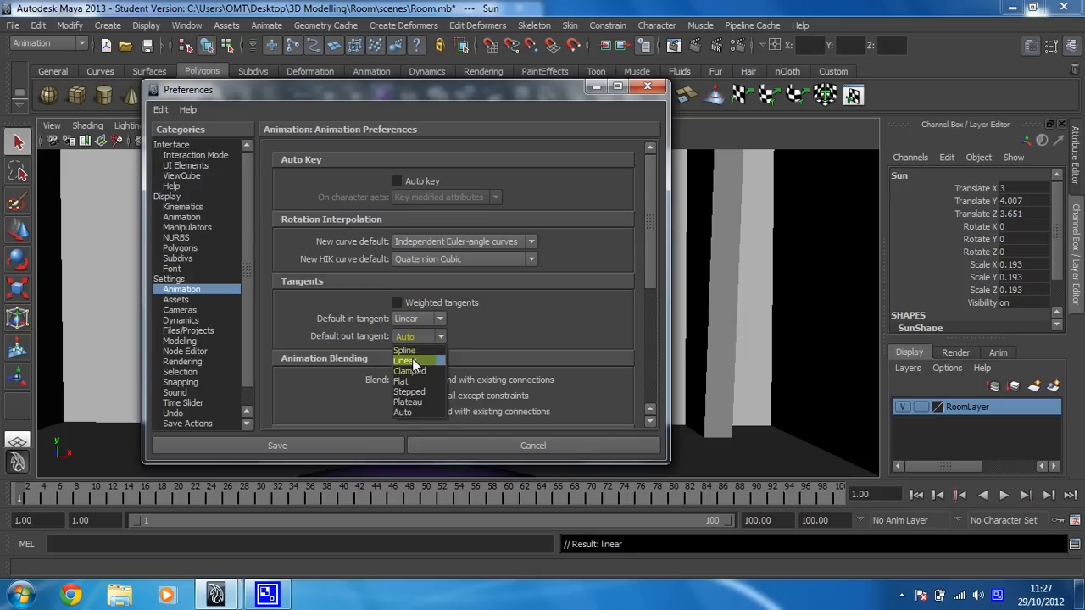
click(404, 360)
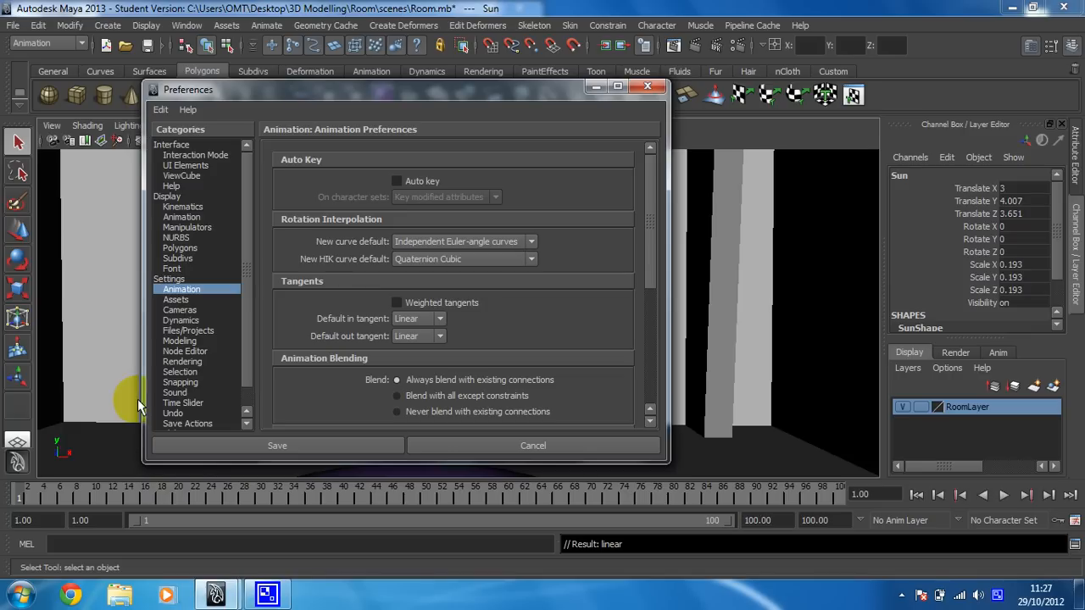
click(278, 444)
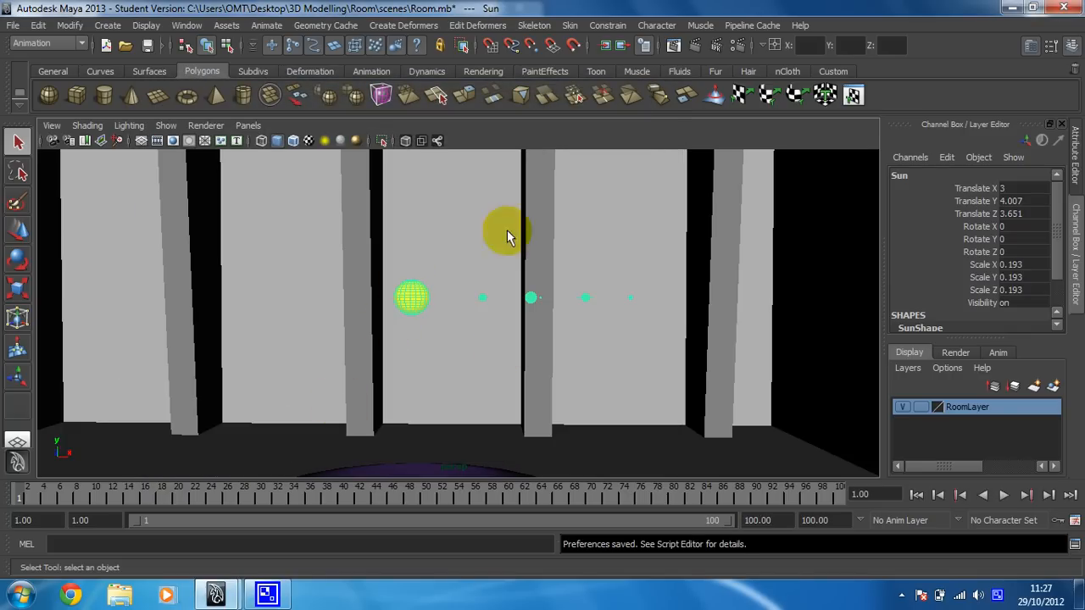
Switch Maya's menu set to Animation with the Sun still selected
drag(505, 231, 415, 268)
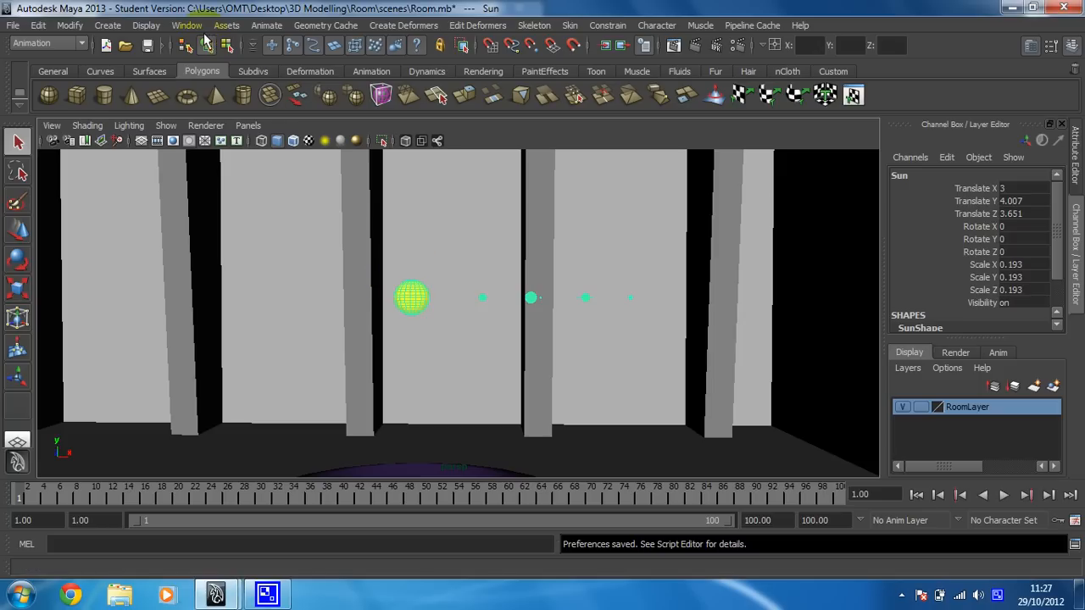
mouse_move(122, 74)
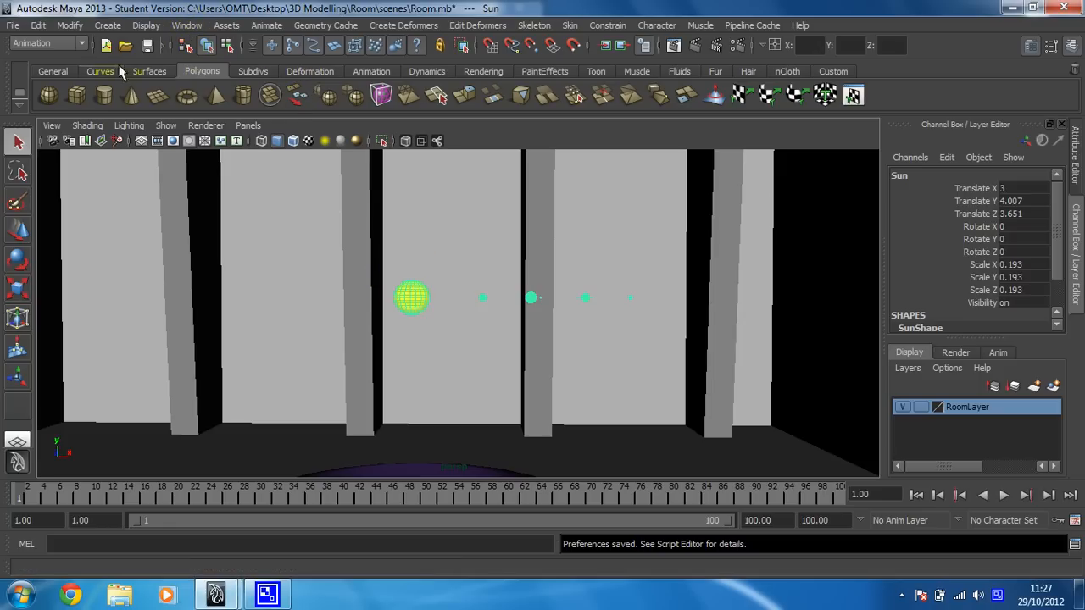
click(47, 44)
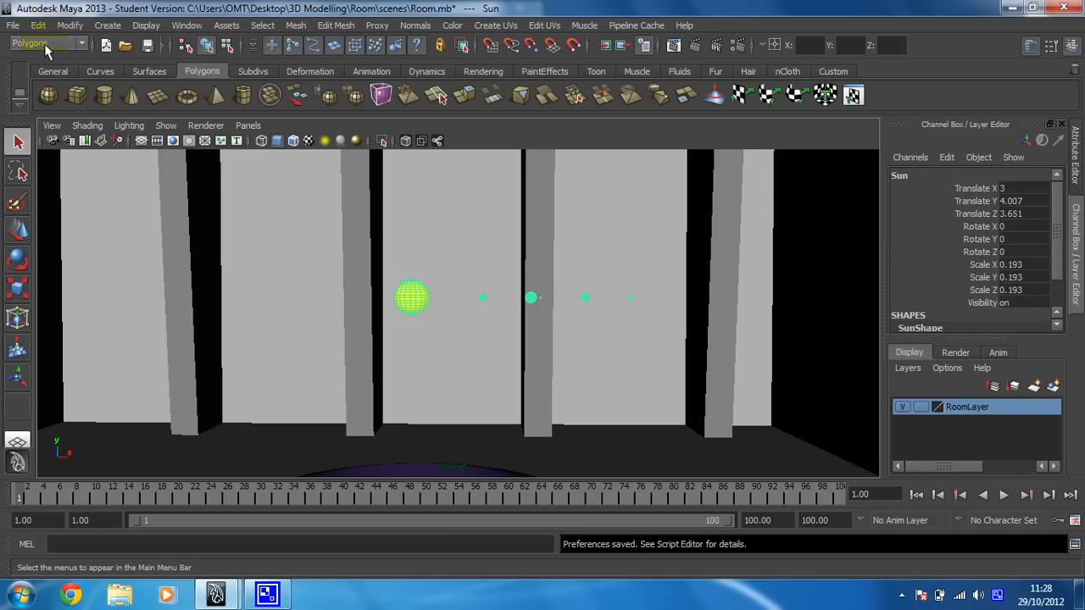
click(47, 44)
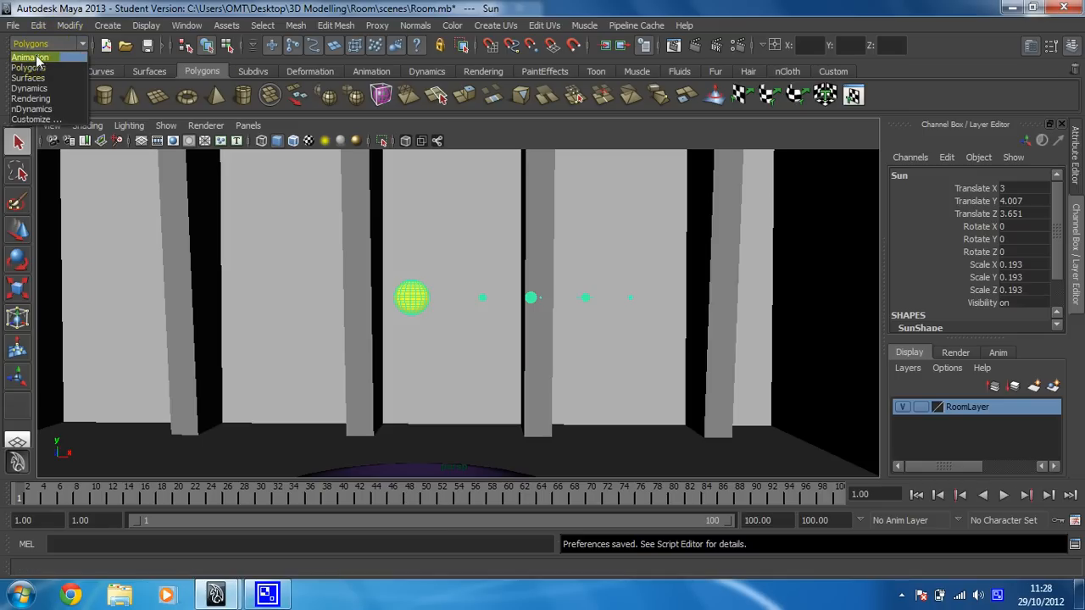
click(30, 58)
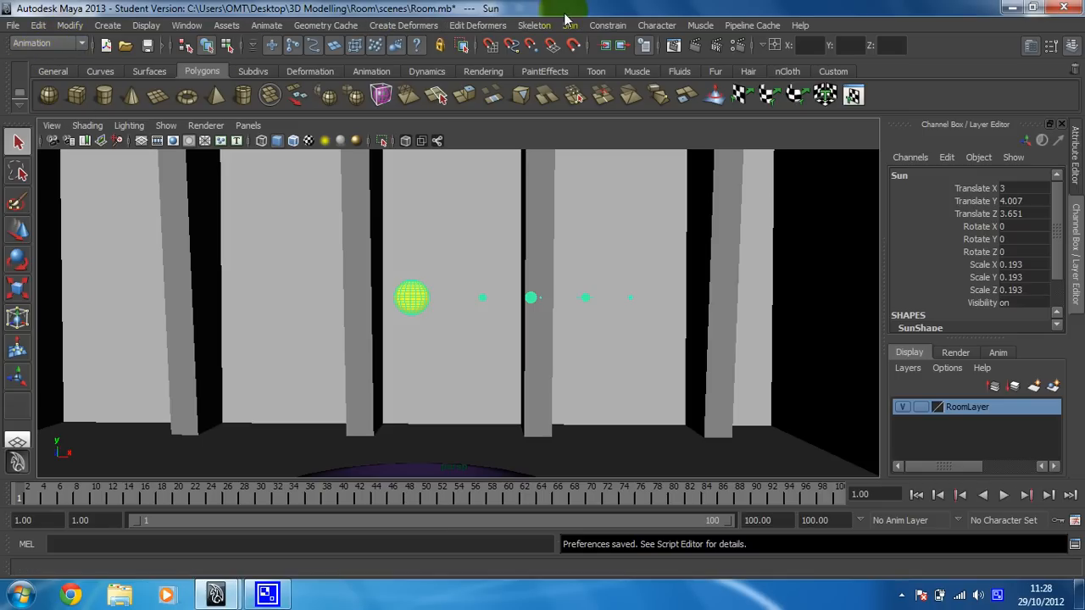
Set a key on the Sun's attributes at frame 1 via Animate > Set Key
click(267, 26)
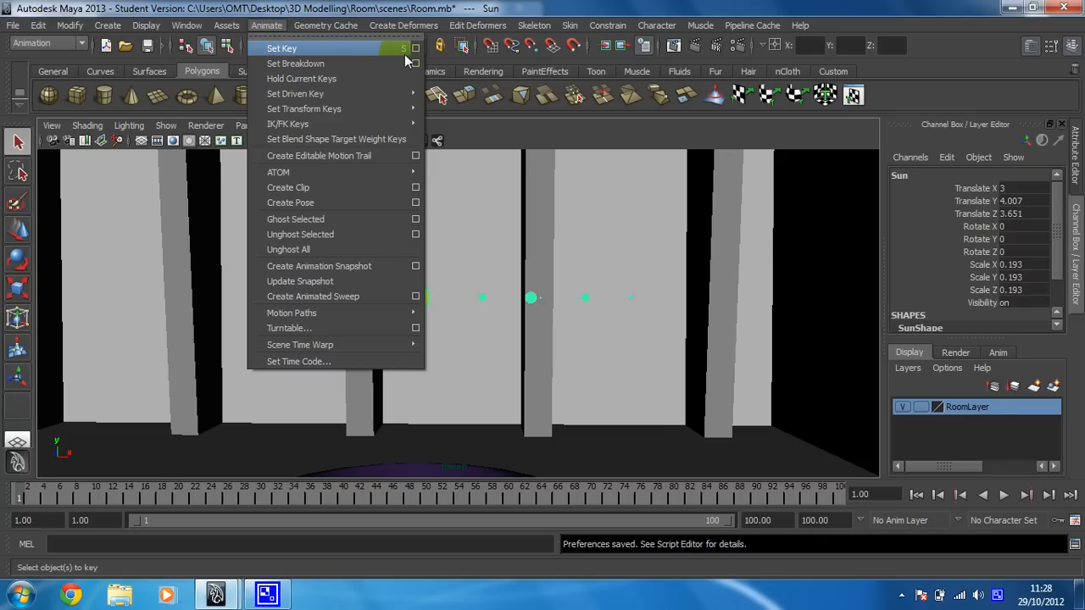
mouse_move(291, 47)
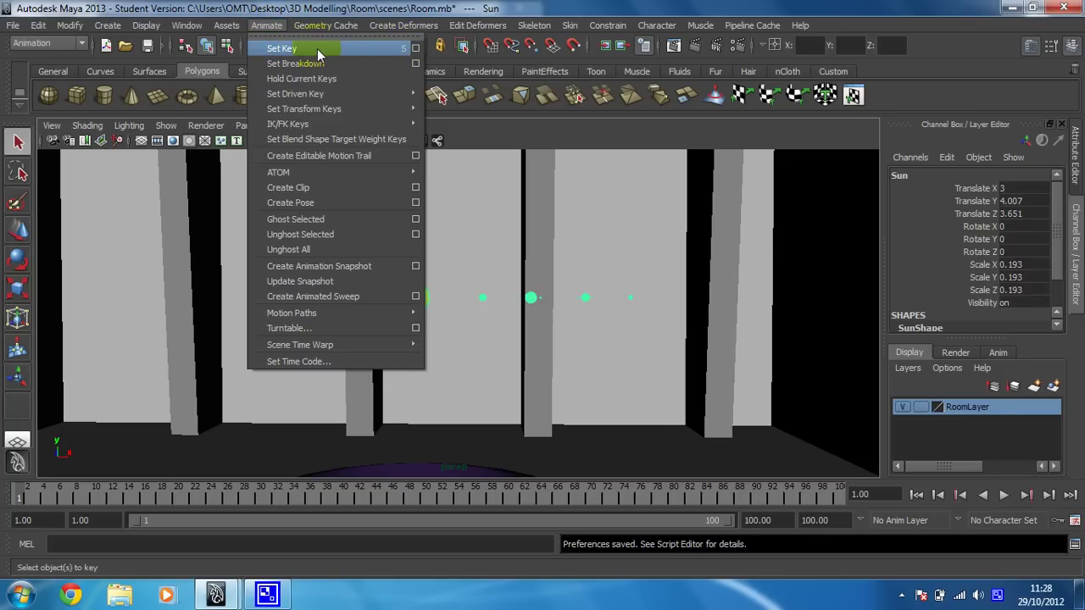
click(281, 47)
text(360)
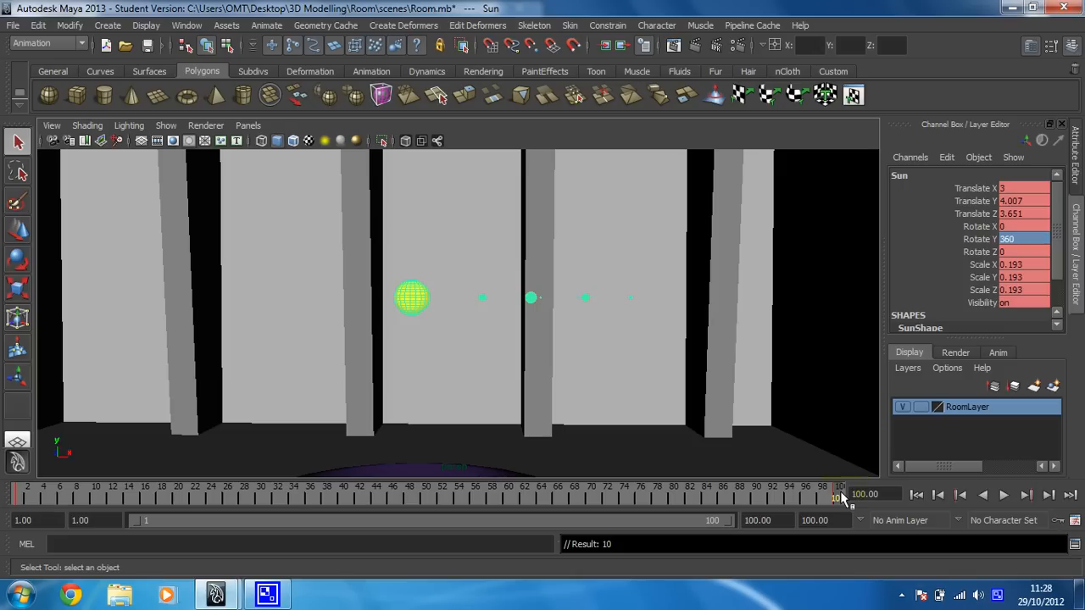
mouse_move(841, 483)
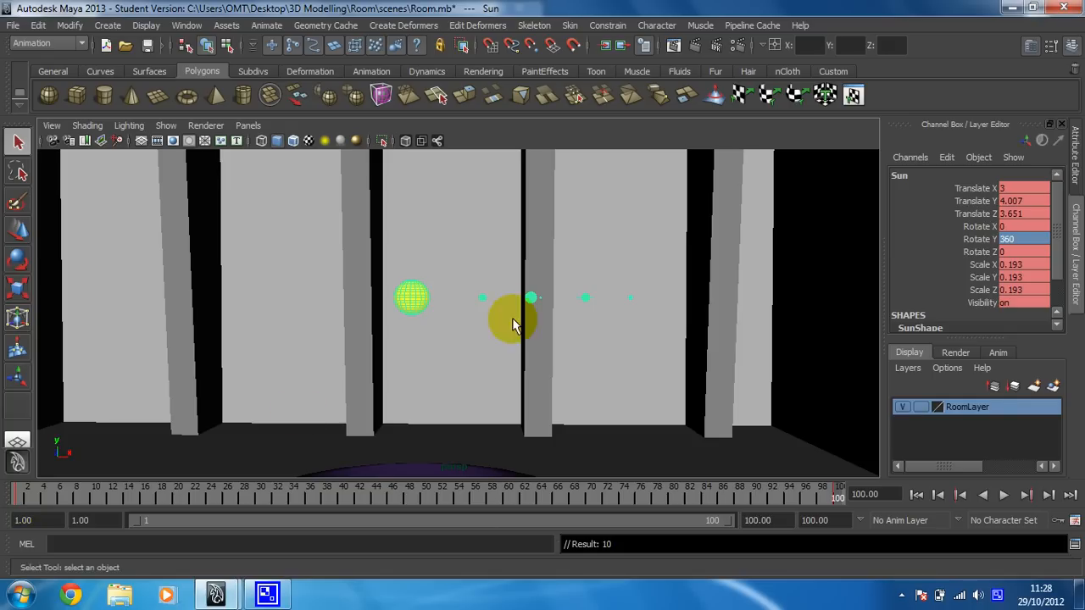
Play the Sun's spin forwards, stop it, and scrub the time slider through the frames
click(1004, 495)
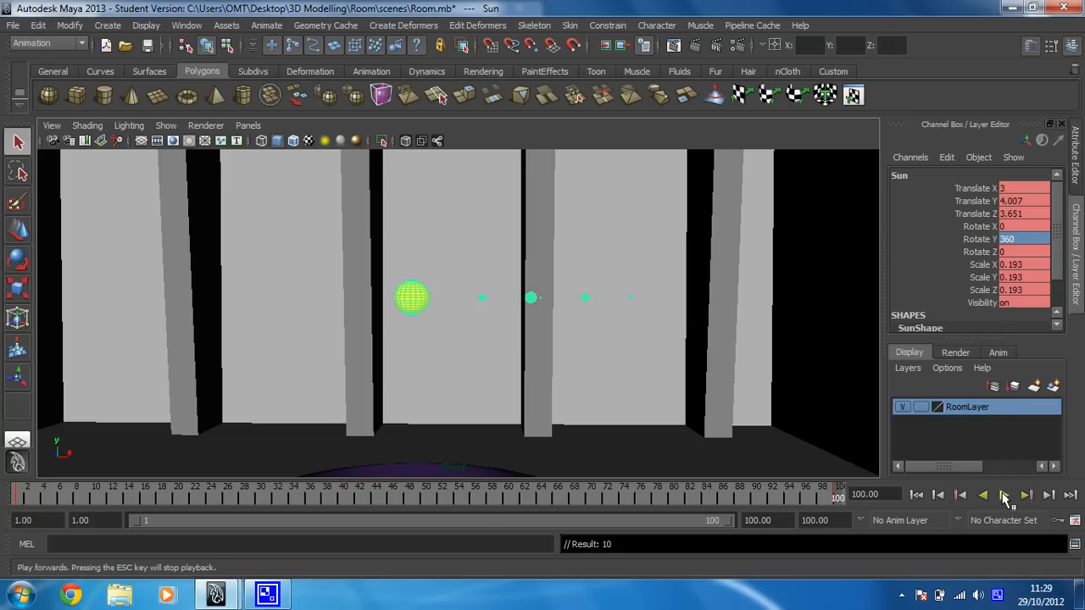
click(1024, 495)
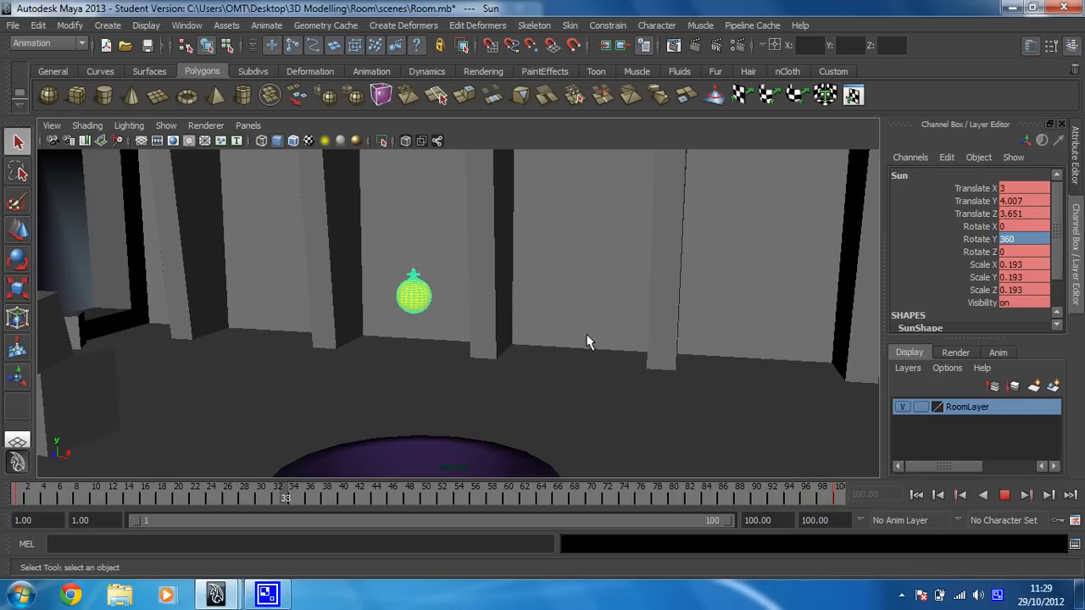
click(1026, 495)
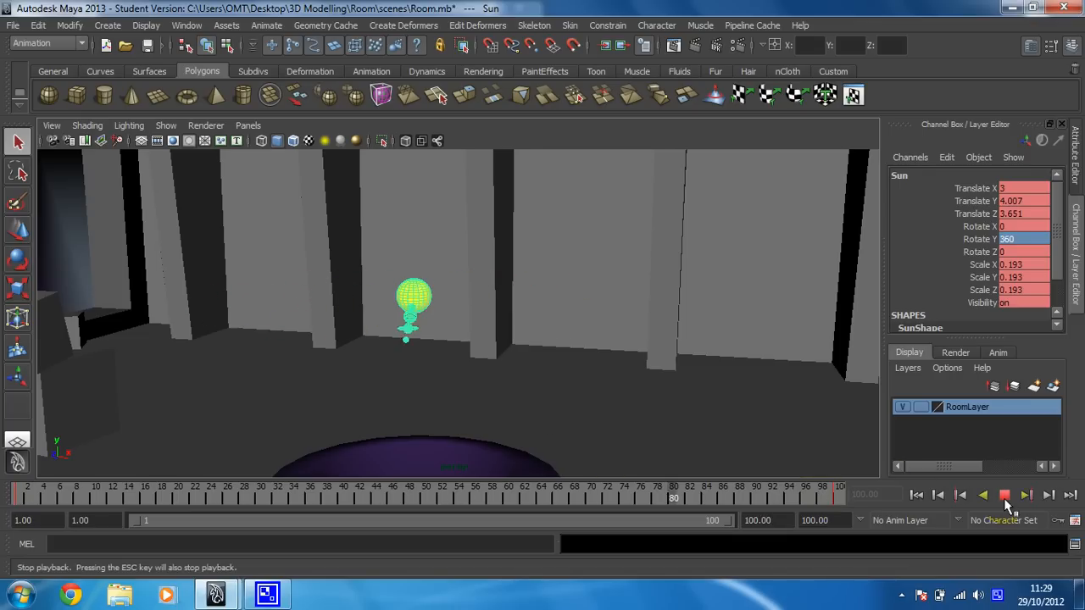
click(1004, 495)
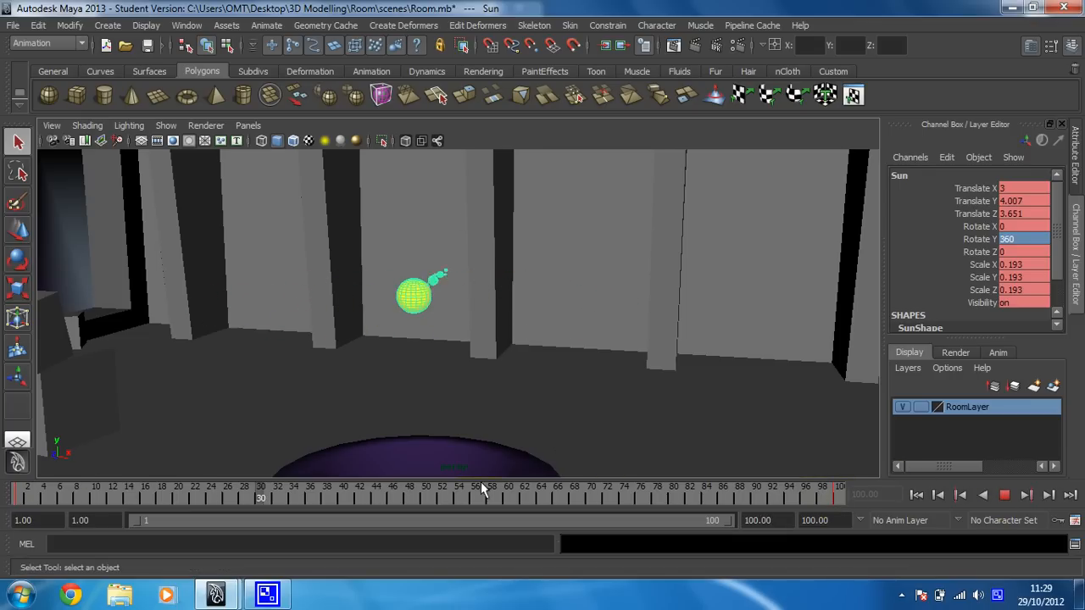
drag(484, 495, 614, 495)
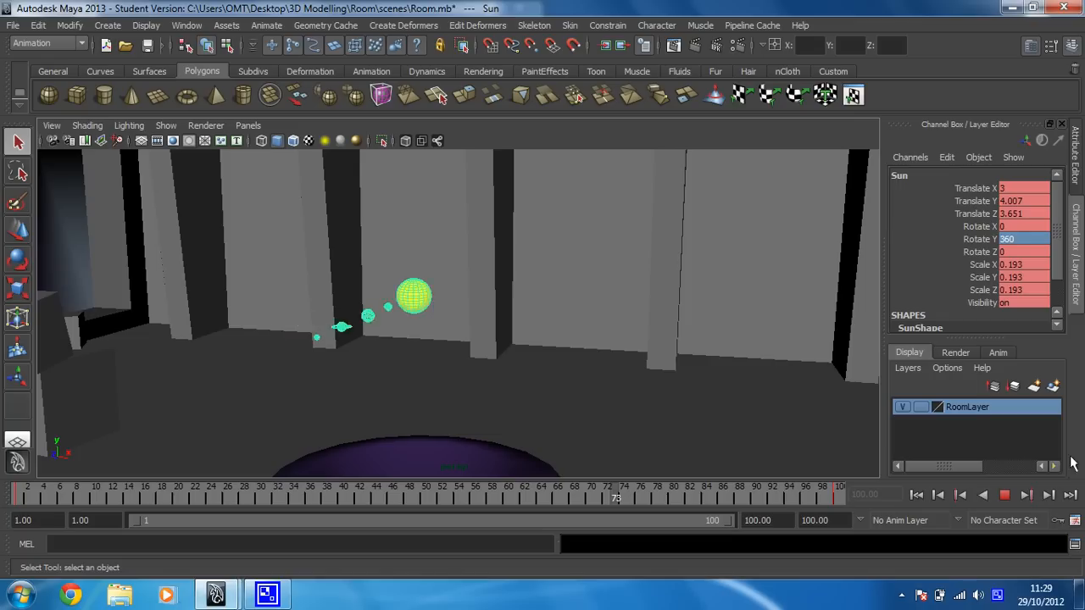
Replay the looping spin animation, then stop playback
click(1025, 495)
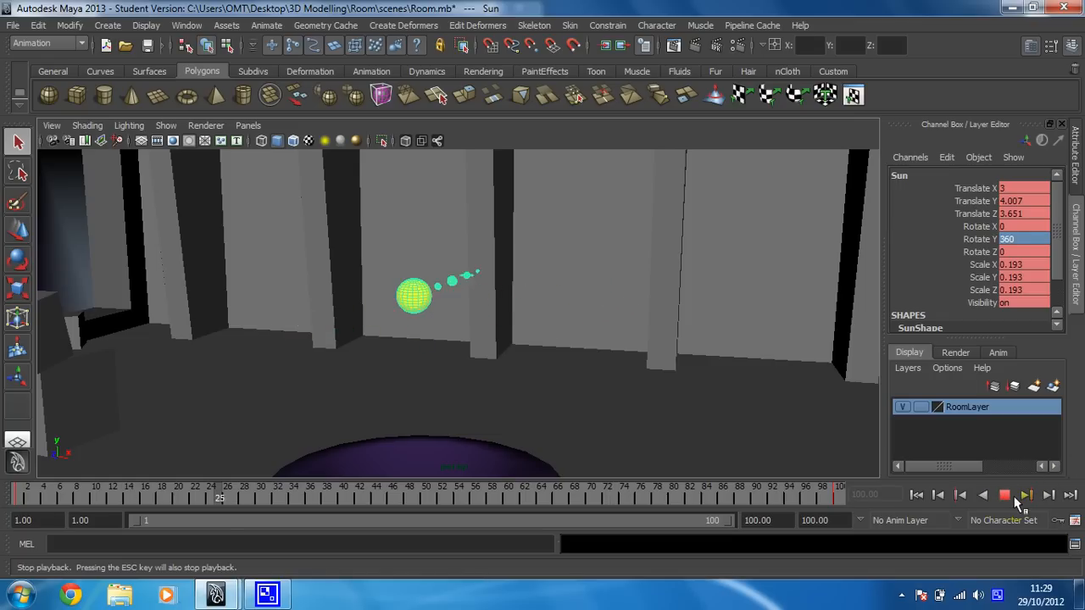
click(1006, 495)
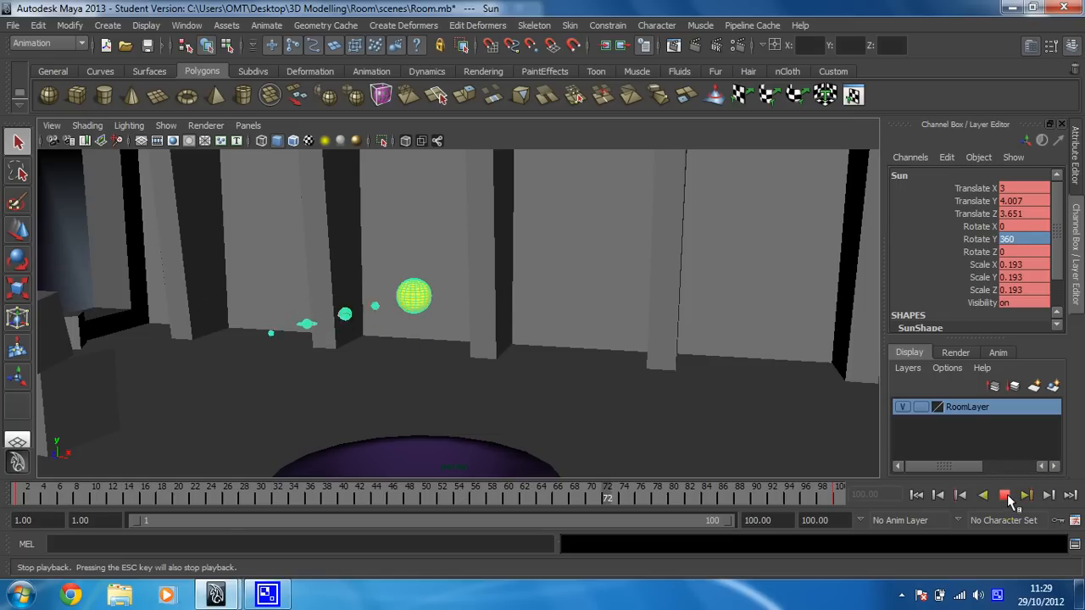
click(1005, 495)
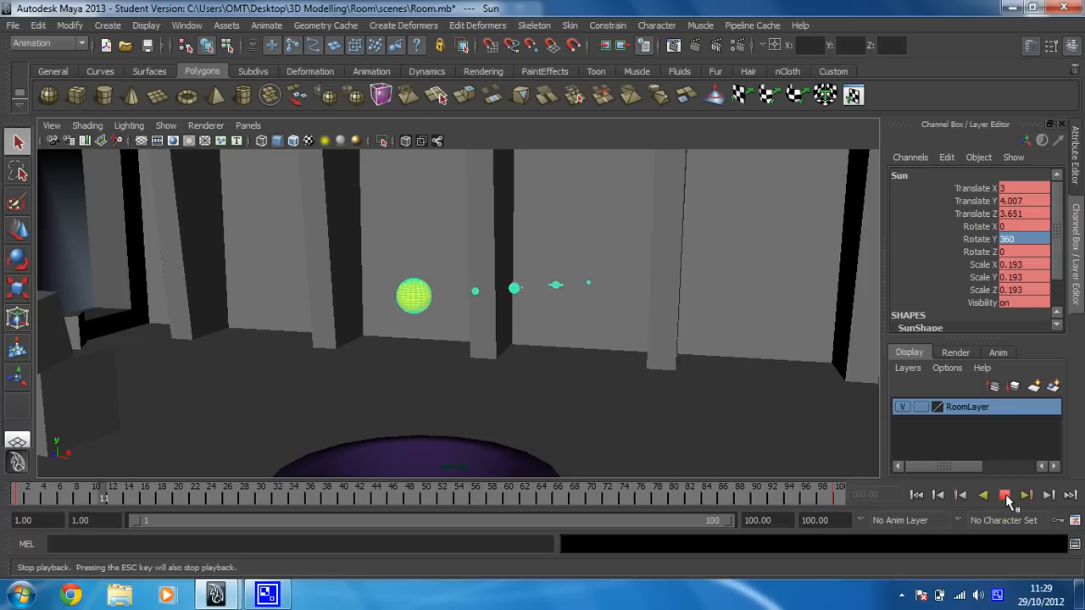
click(1005, 495)
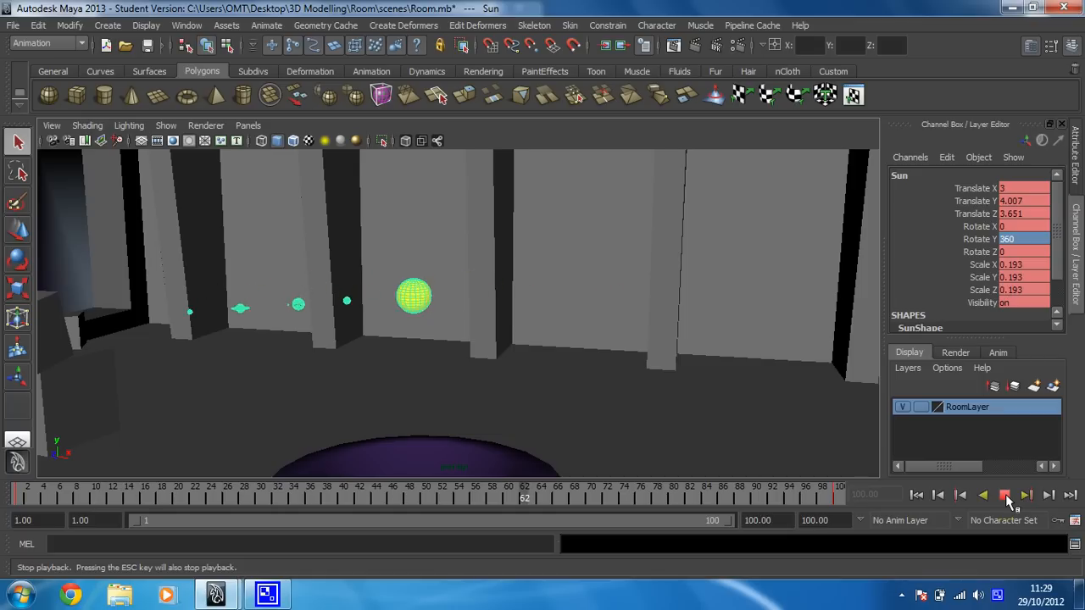
click(1006, 495)
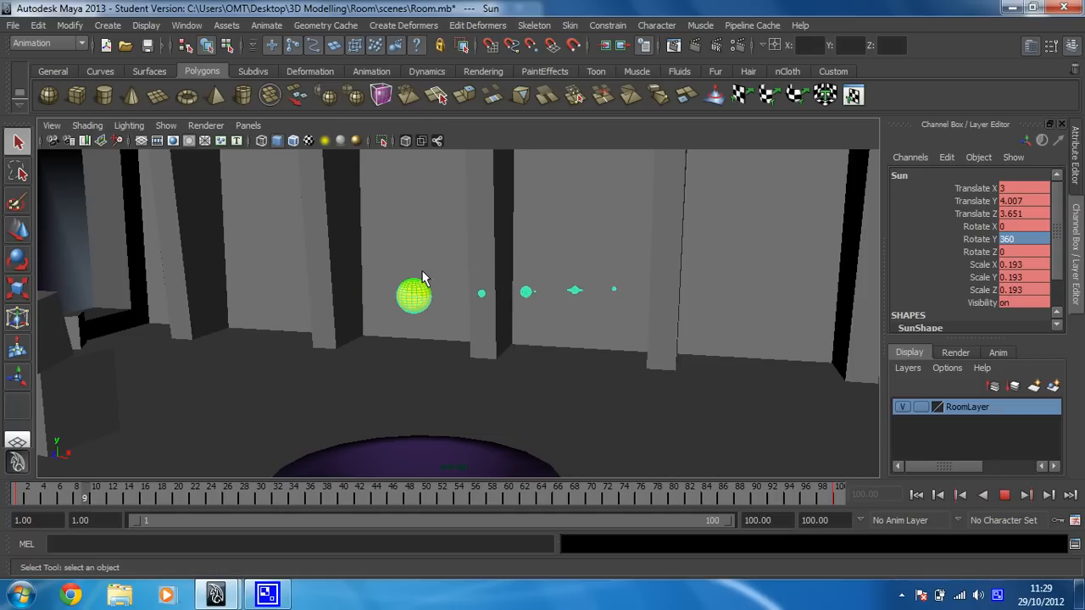